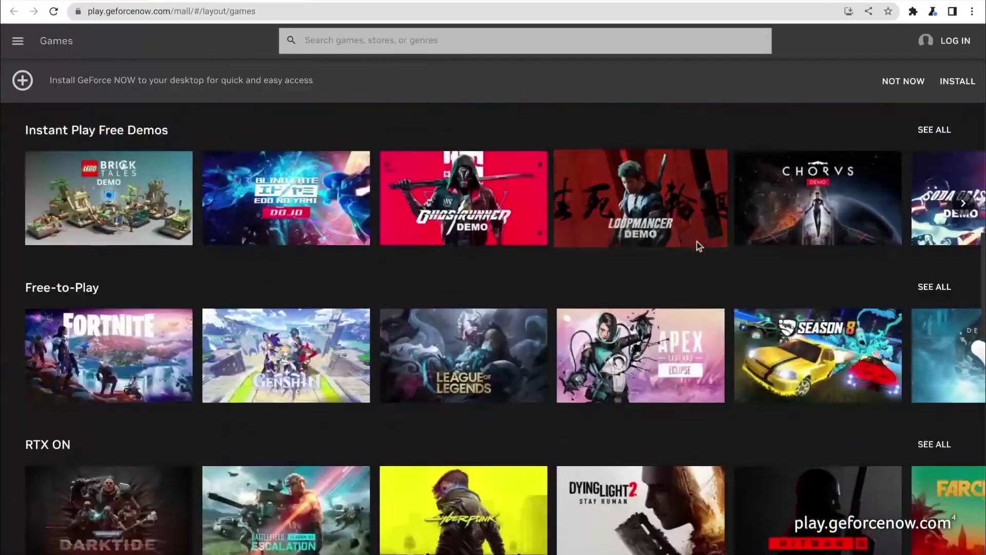
# Scroll through the GeForce NOW game catalogue to find Asphalt 9
pyautogui.scroll(-3)
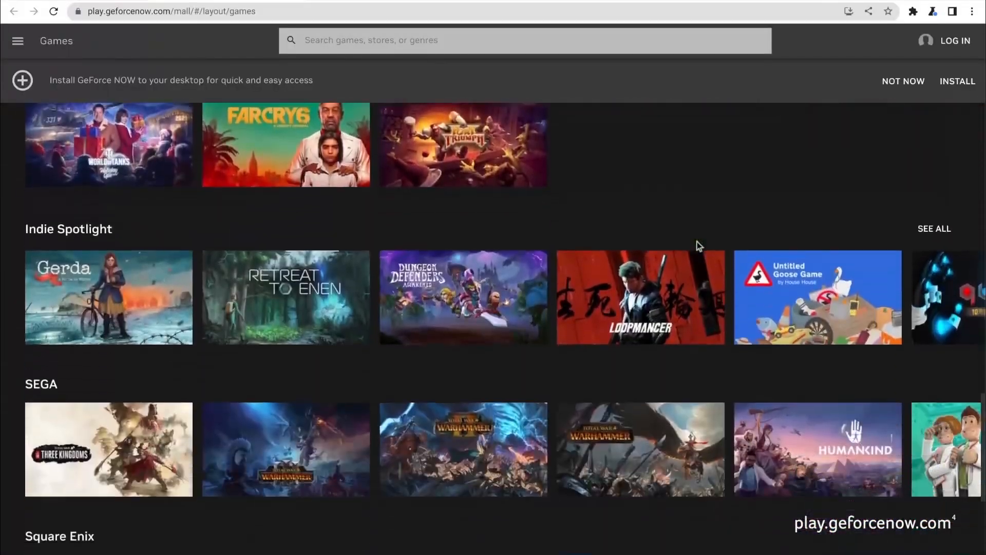
pyautogui.scroll(-3)
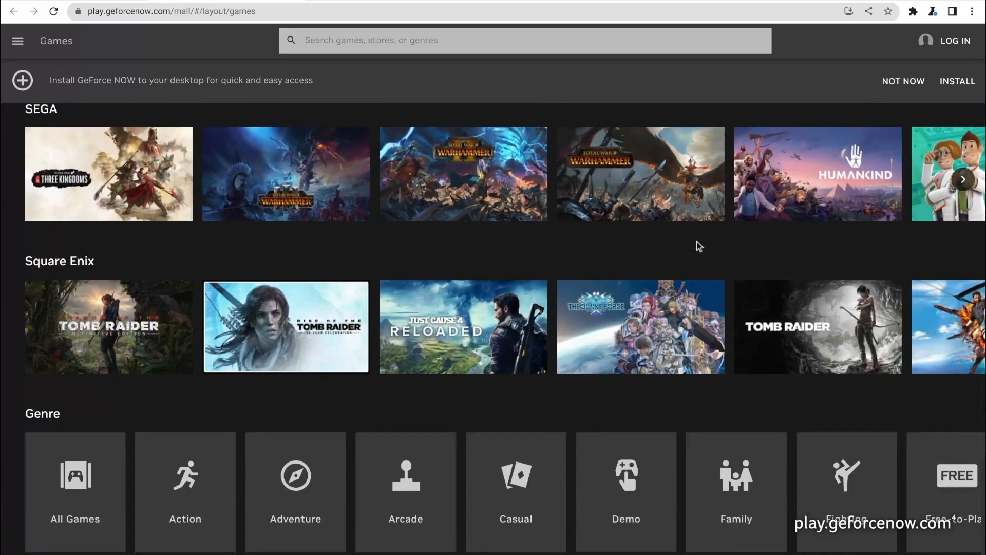
pyautogui.scroll(3)
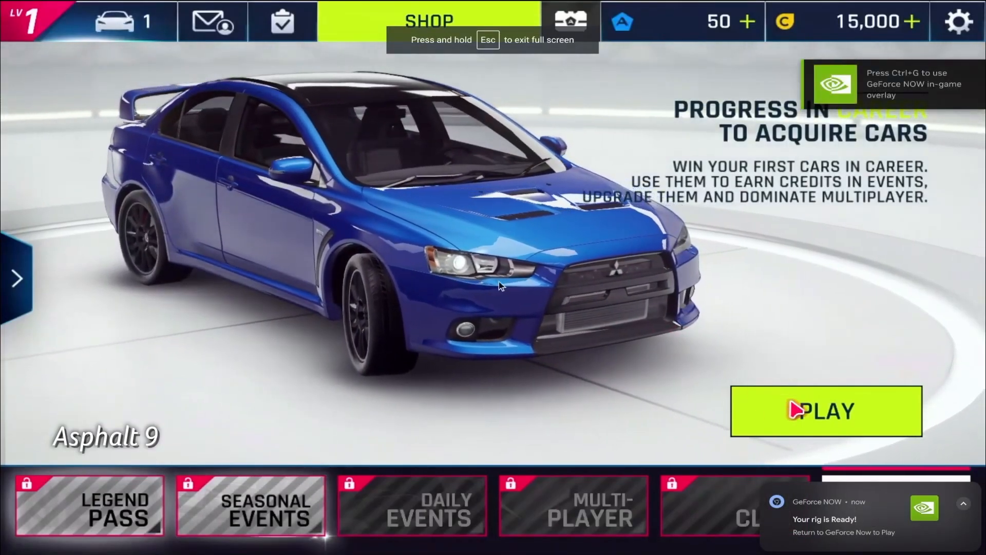
# Leave the Asphalt 9 stream for Photoshop on the web with the jumping man selected
pyautogui.click(825, 411)
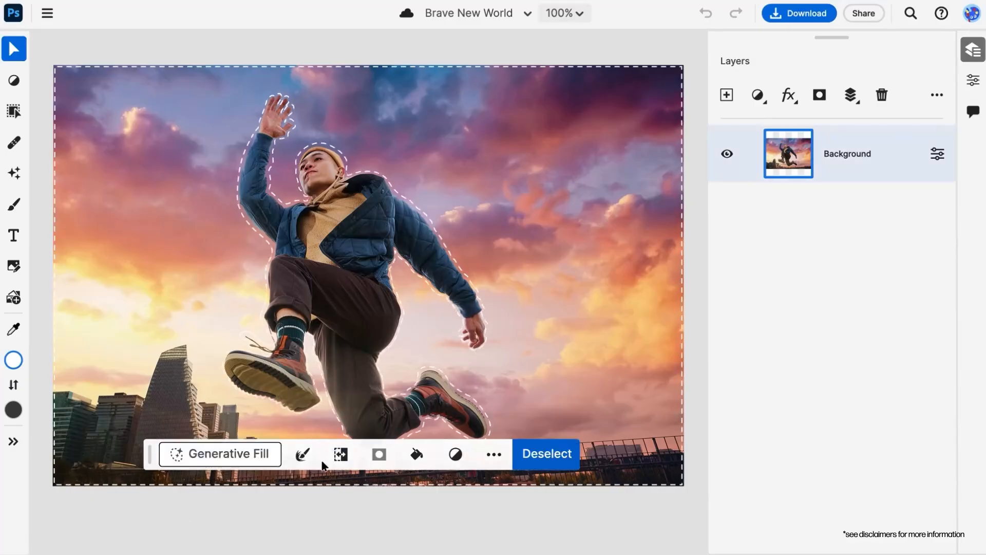
# Generate a night-sky fill around the jumping man on its own layer above Background
pyautogui.click(220, 454)
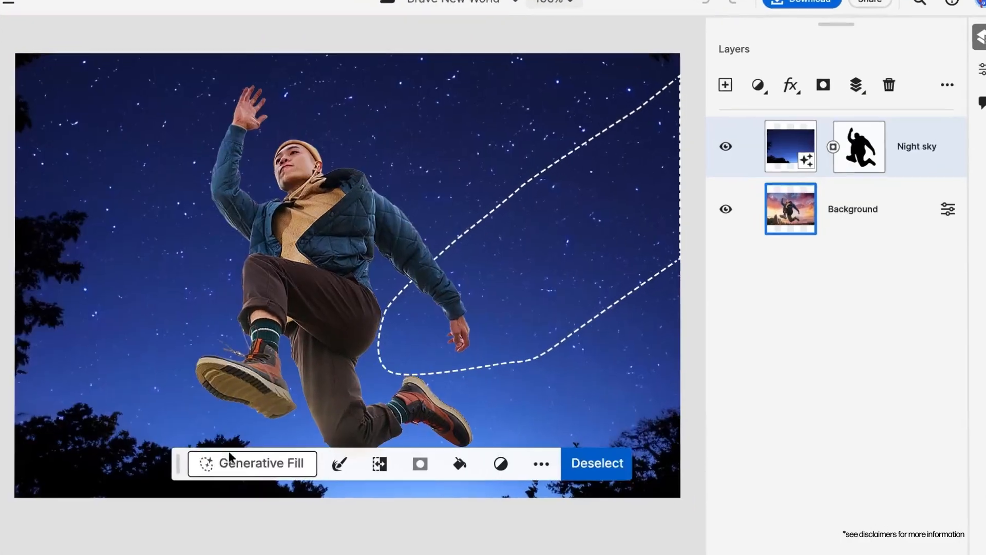
pyautogui.click(262, 464)
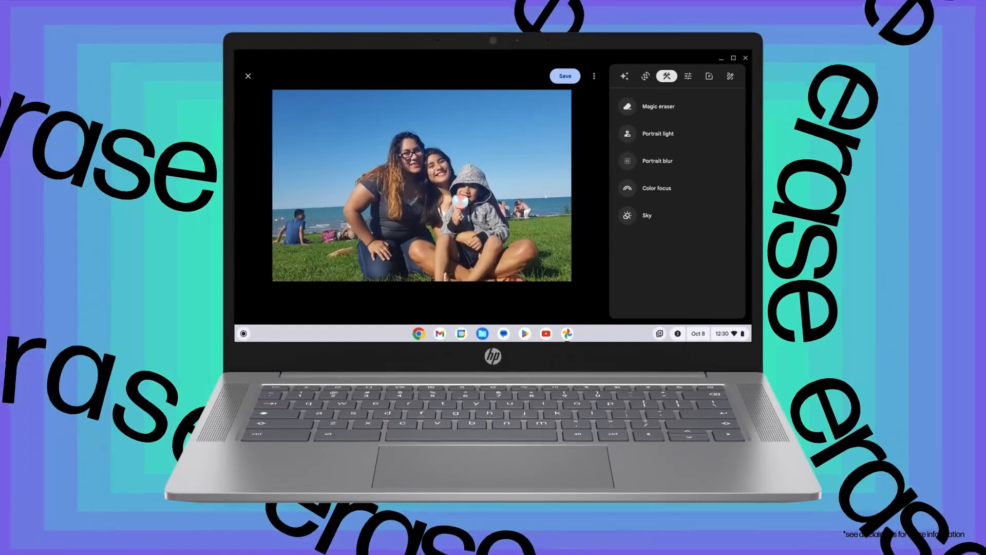
# Set the Meet call's background blur to Full, keeping noise cancellation on
pyautogui.click(647, 106)
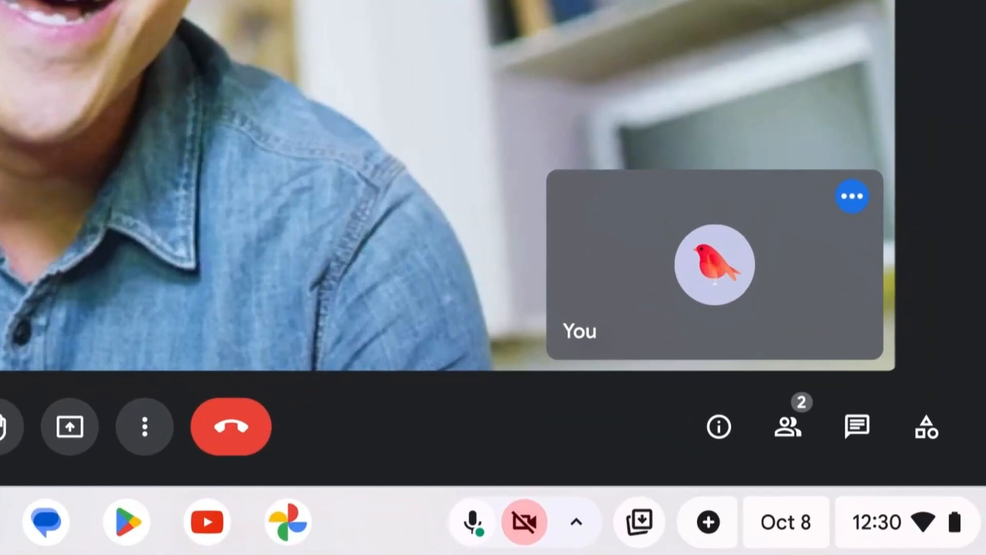
pyautogui.click(578, 522)
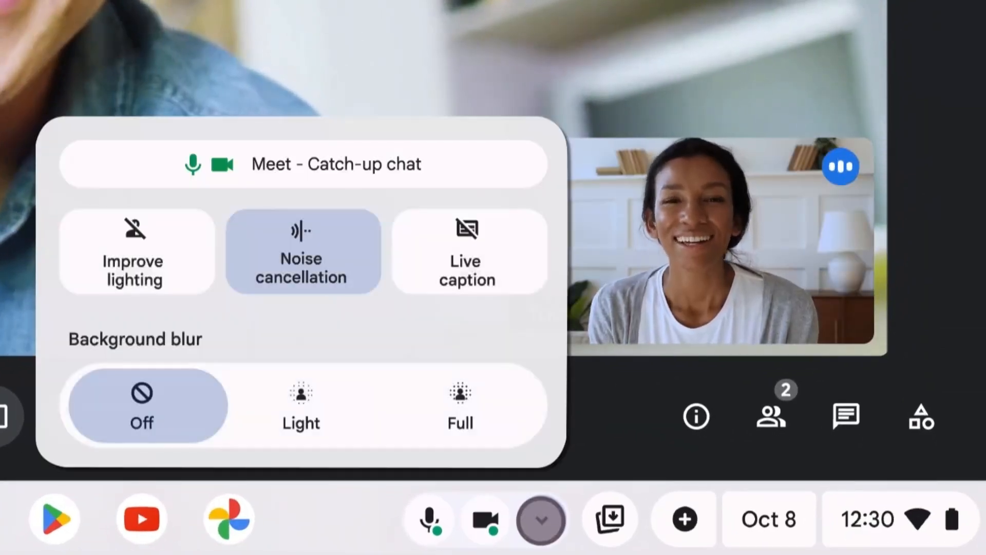
pyautogui.click(460, 405)
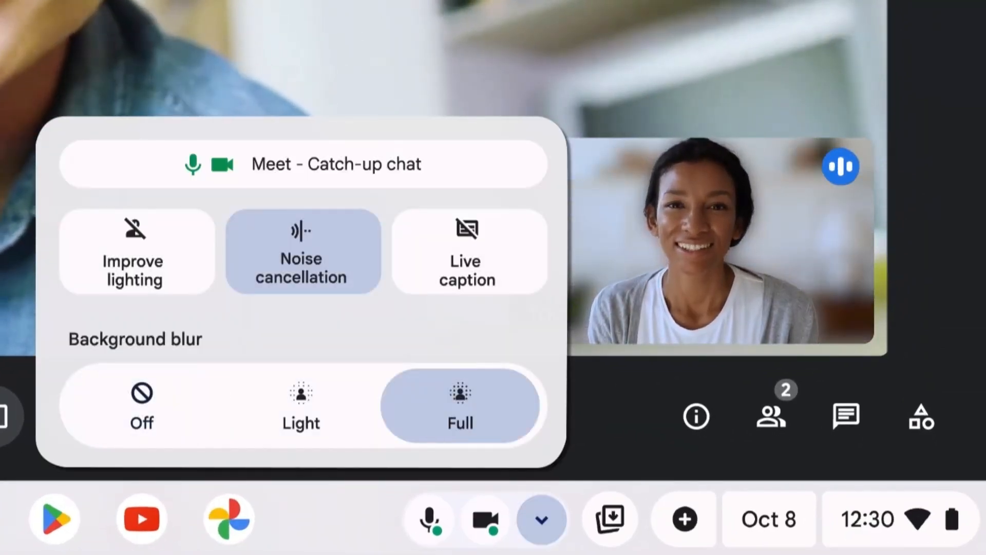